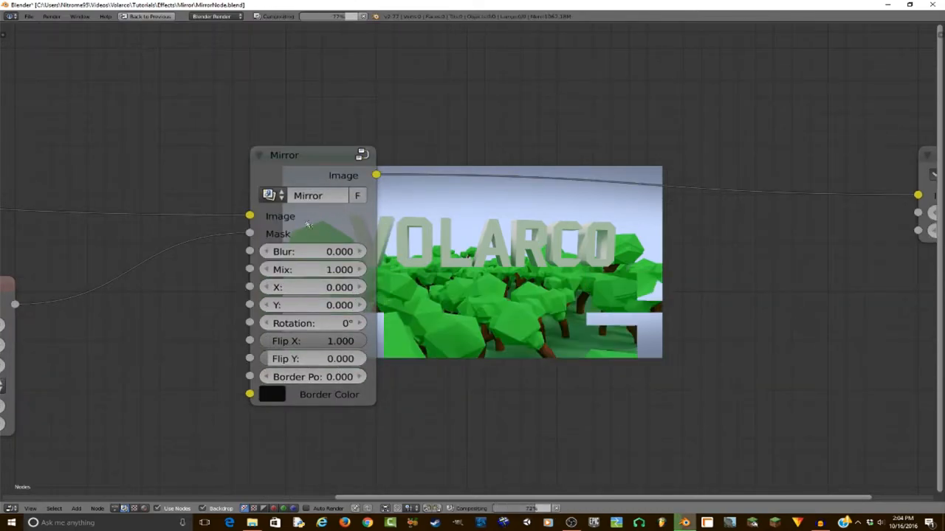
- Flip the image vertically, try a Blur of 10 then reset it, and set Border Power to 10
click(318, 359)
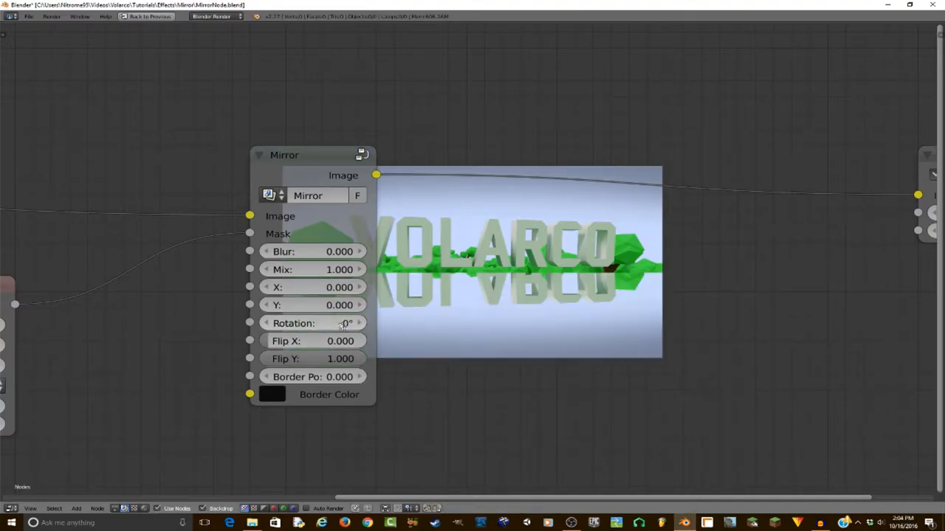
click(313, 304)
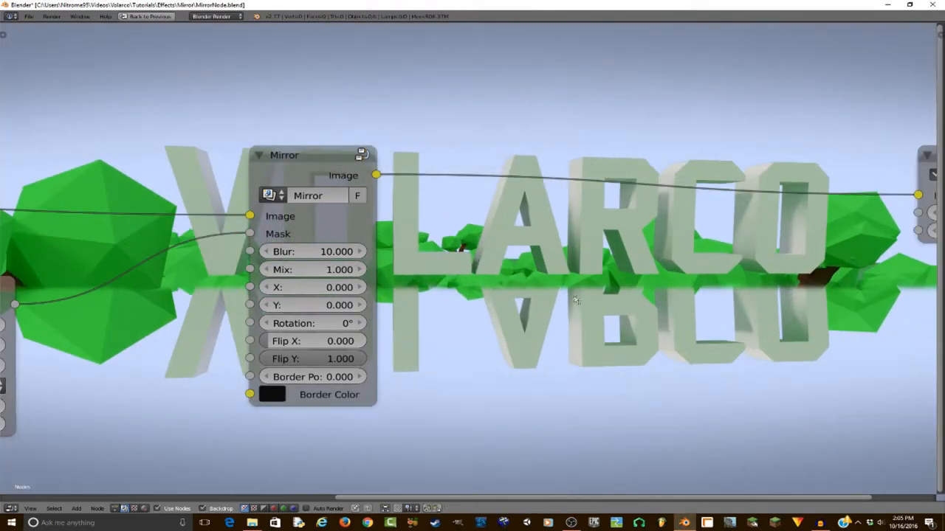
click(313, 251)
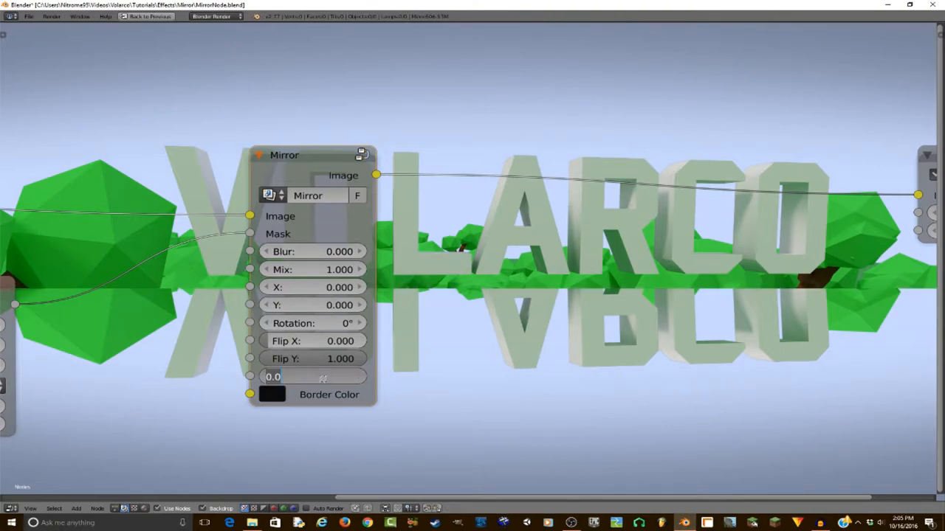
text(10.000)
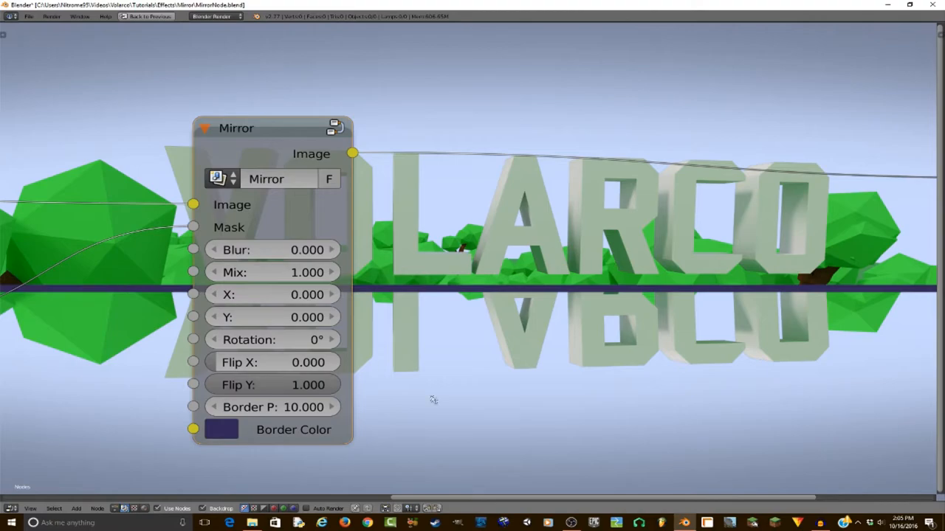
click(221, 429)
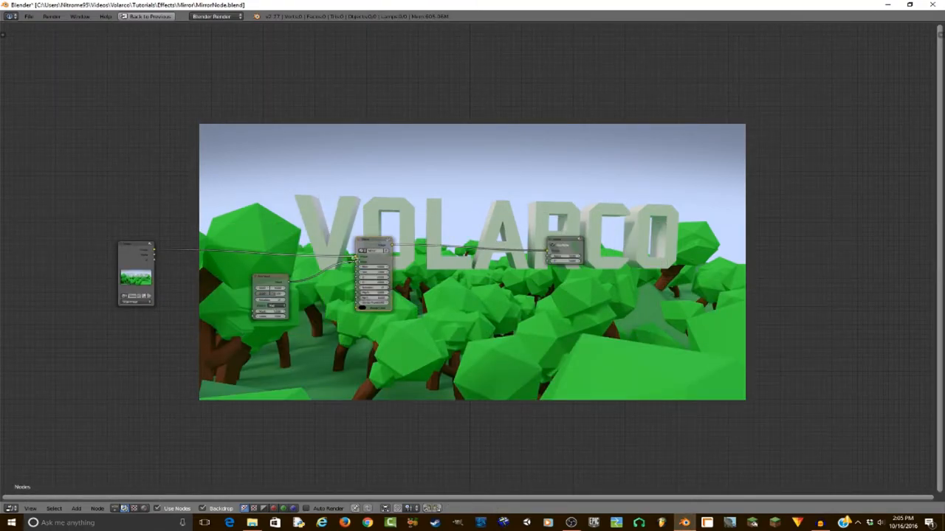
- Drag one compositor node down below the others in the node tree
drag(372, 280, 398, 420)
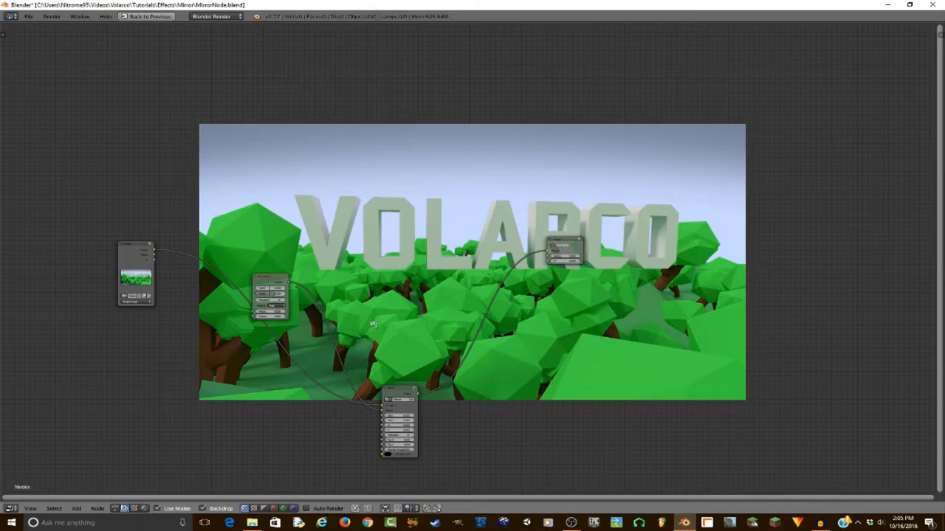
mouse_move(361, 267)
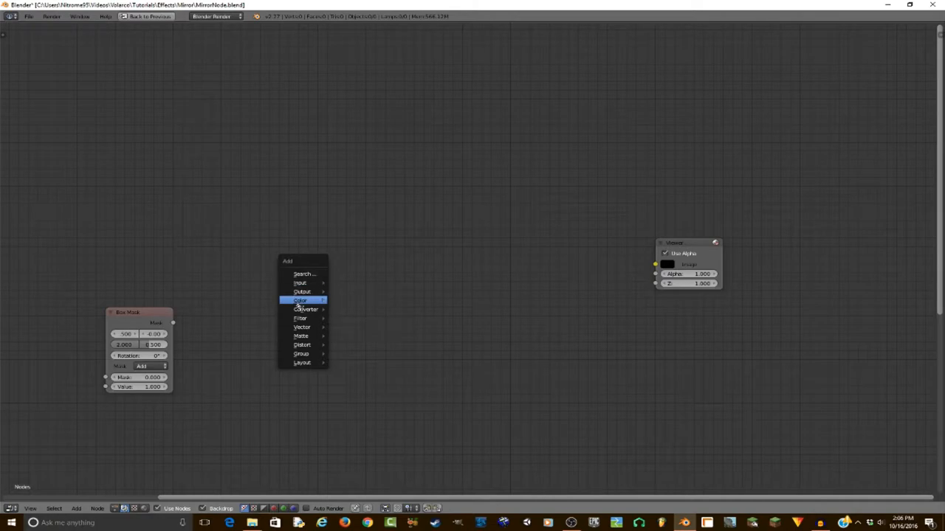
- Add a node from the Group category and bundle the Mix node into an editable node group
click(302, 301)
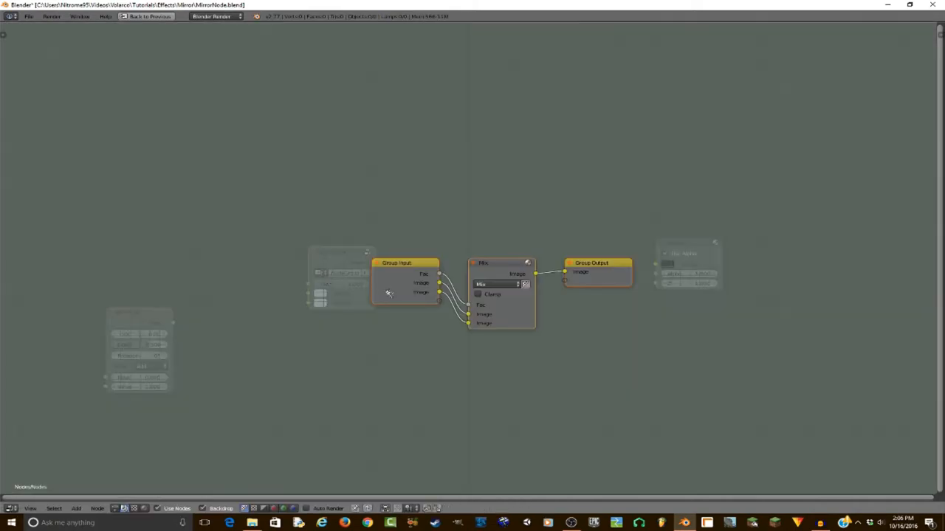
scroll(down, 3)
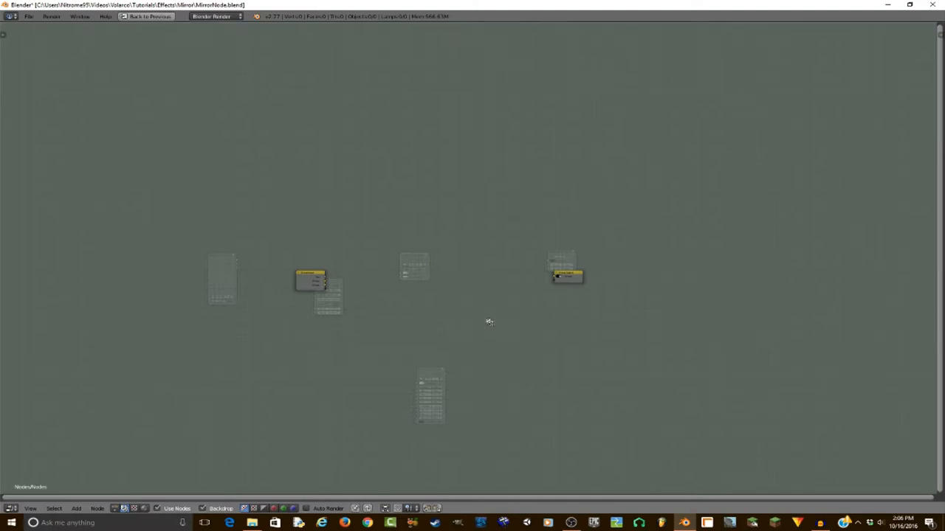
mouse_move(427, 262)
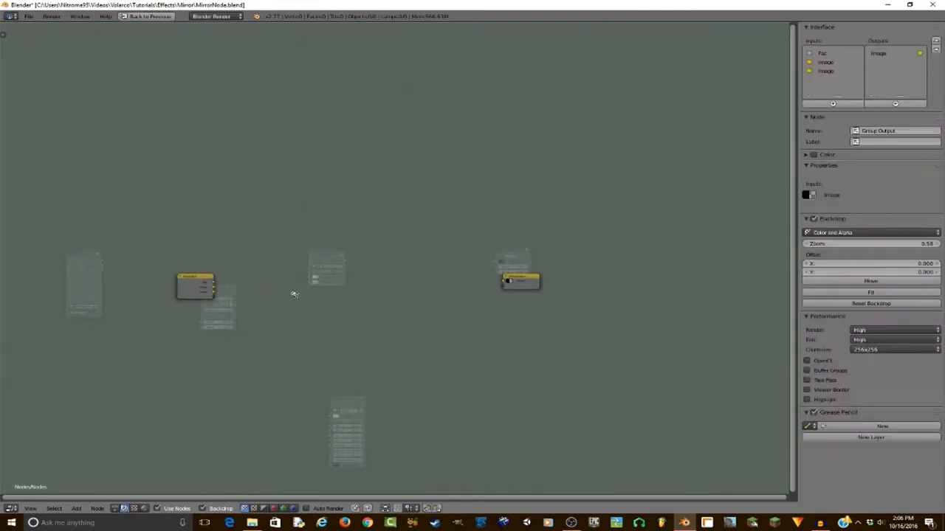
- Add group inputs and rename them Image, Mask, Blur, Mix, X, Y, Rotation, X Flip, Y Flip, Border Power
click(822, 53)
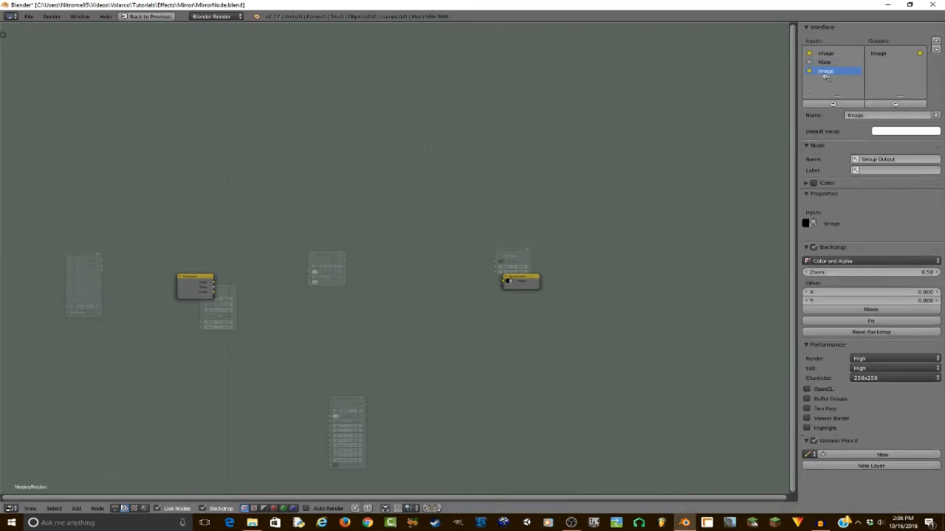
click(824, 62)
text(Blur)
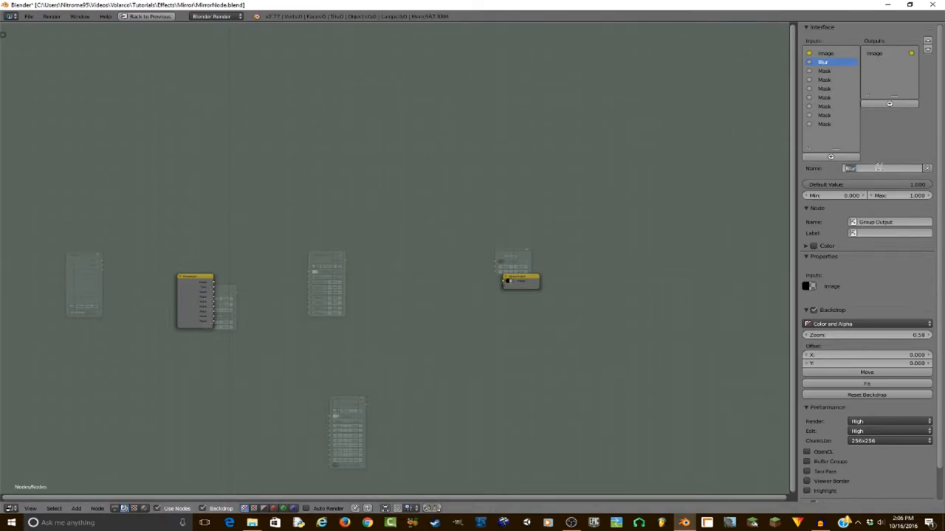
click(823, 70)
text(Mix)
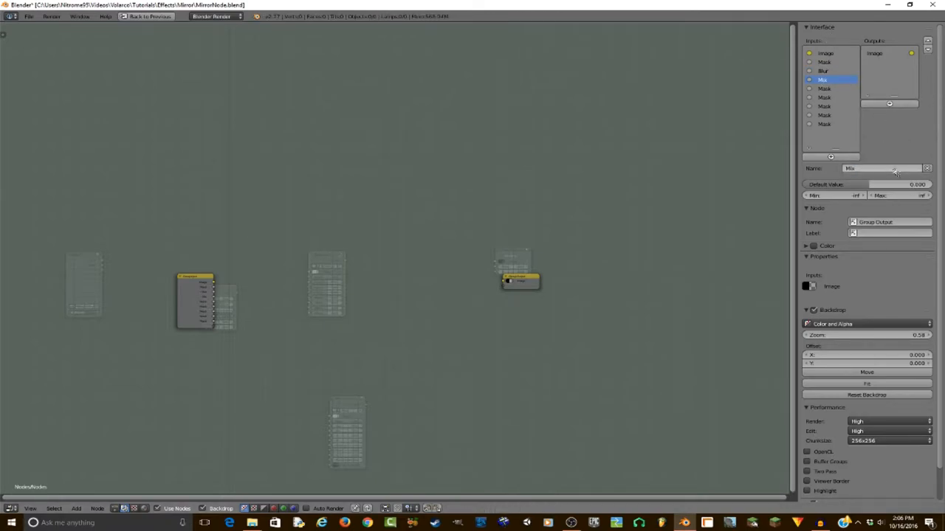
click(824, 89)
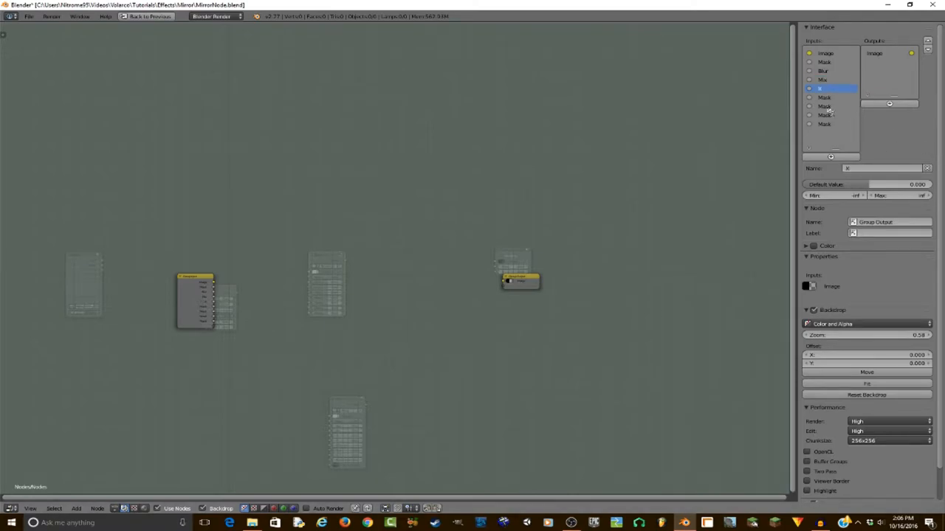
click(823, 107)
text(Rotation)
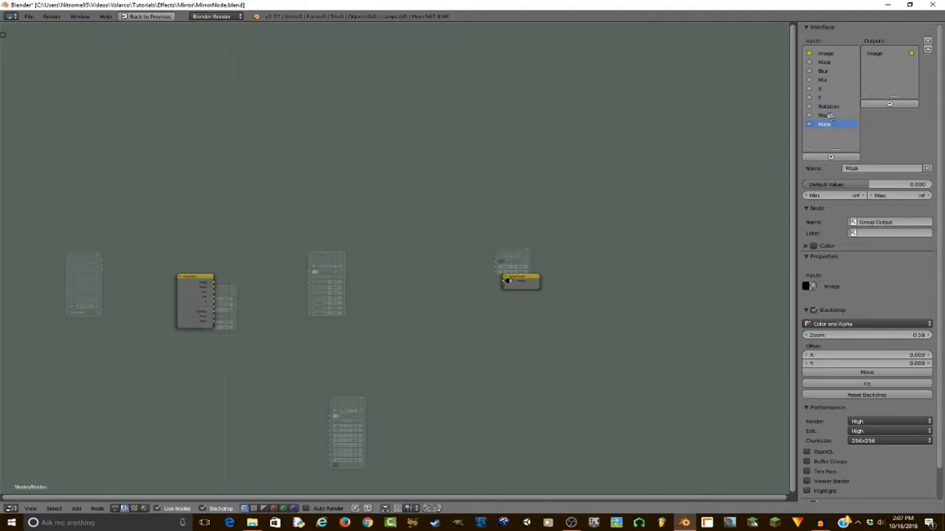
click(833, 124)
text(Border Power)
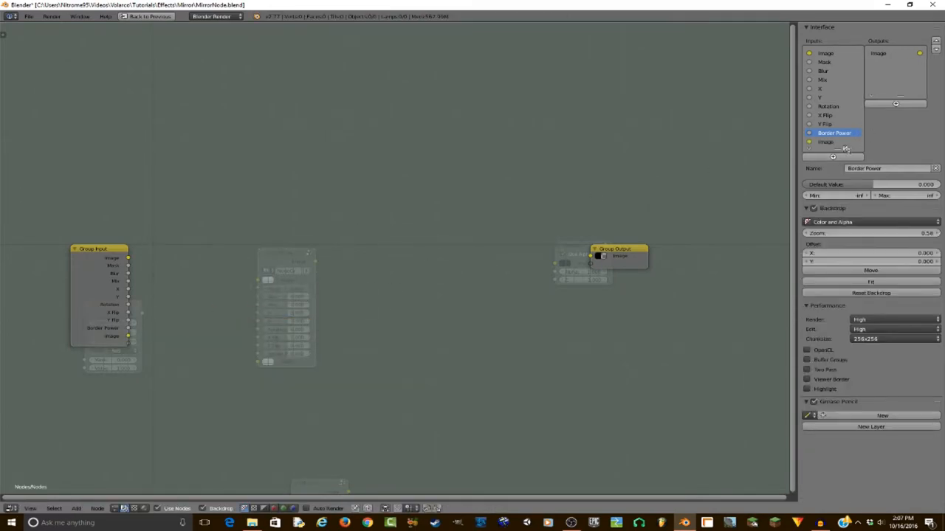
- Name the last input Border Color and limit the Mix input to a maximum of 1
click(826, 142)
text(Border Color)
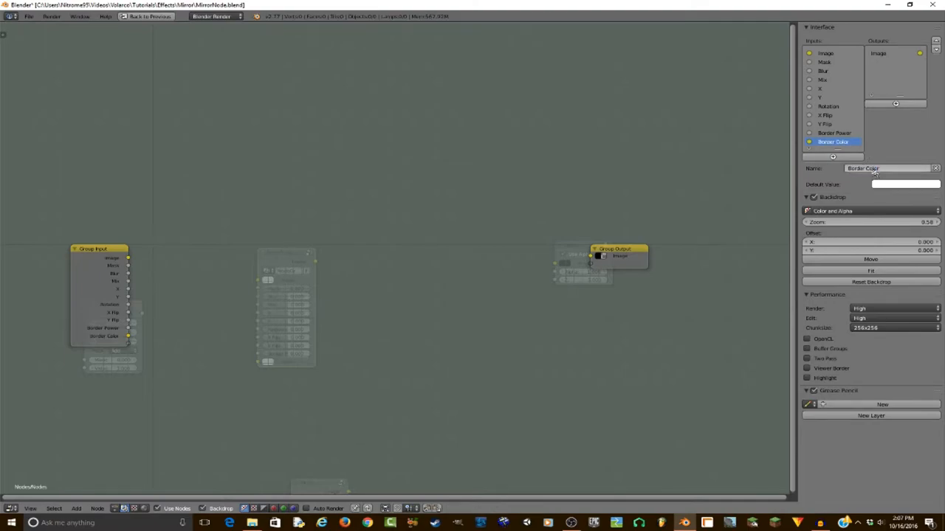
click(823, 80)
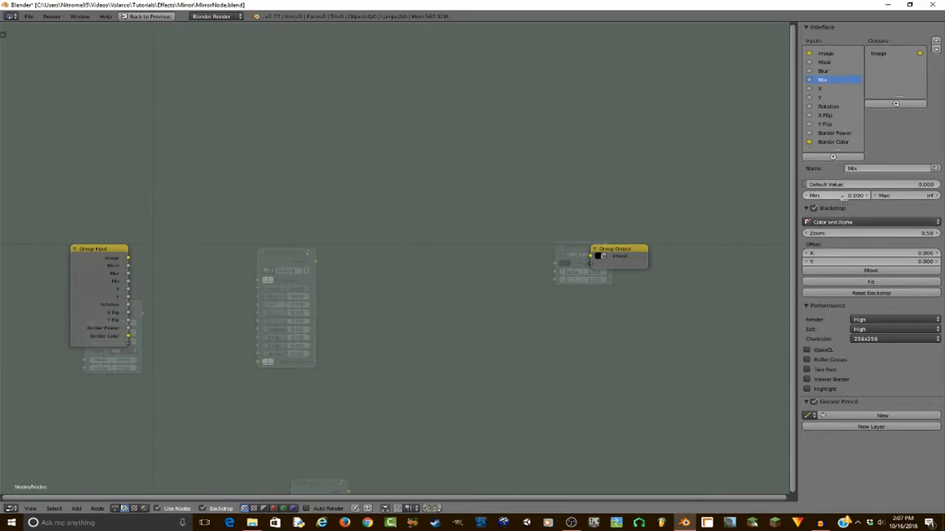
click(907, 195)
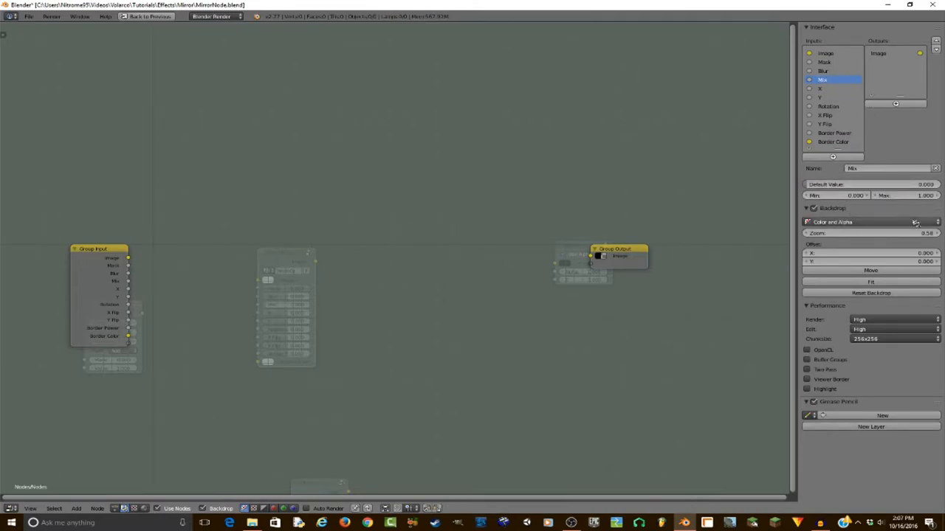
mouse_move(824, 71)
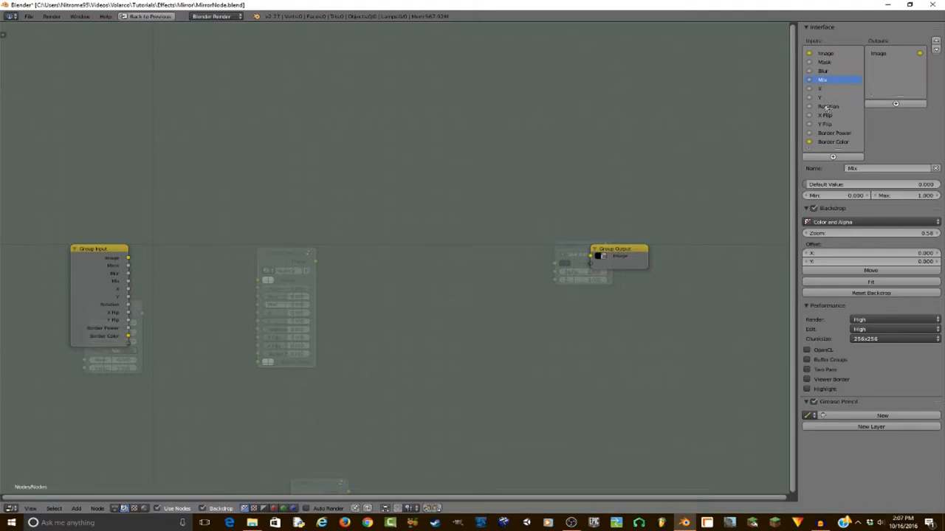
- Set the Min/Max ranges for the Rotation, X Flip, Y Flip and Border Power inputs
click(828, 106)
text(45)
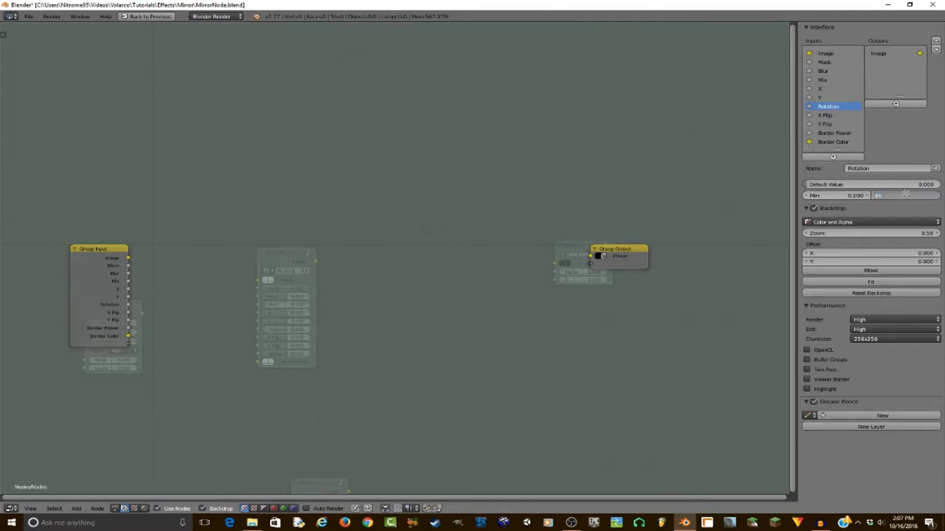
click(823, 115)
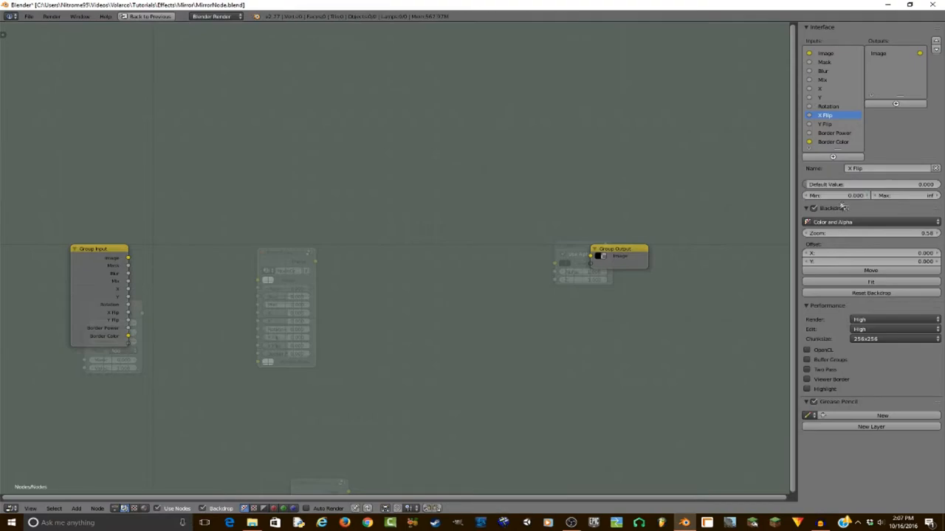
click(825, 124)
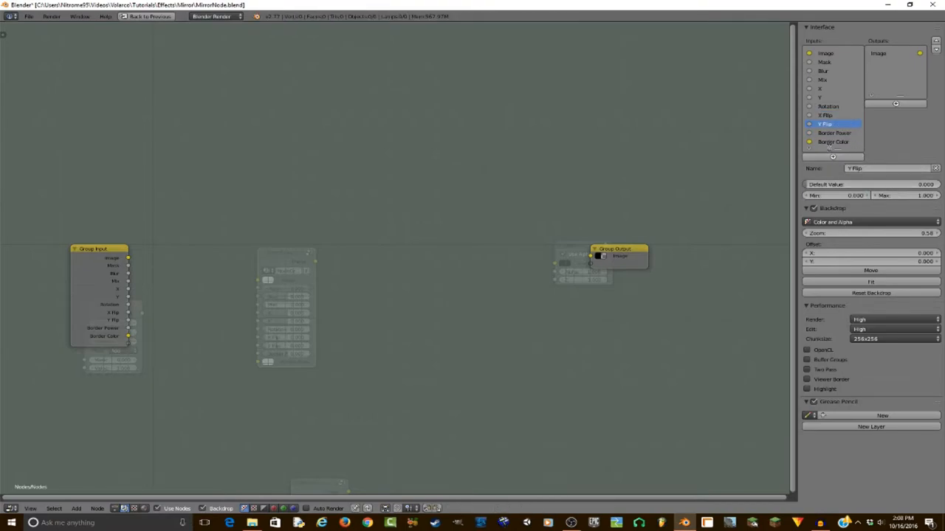
click(834, 133)
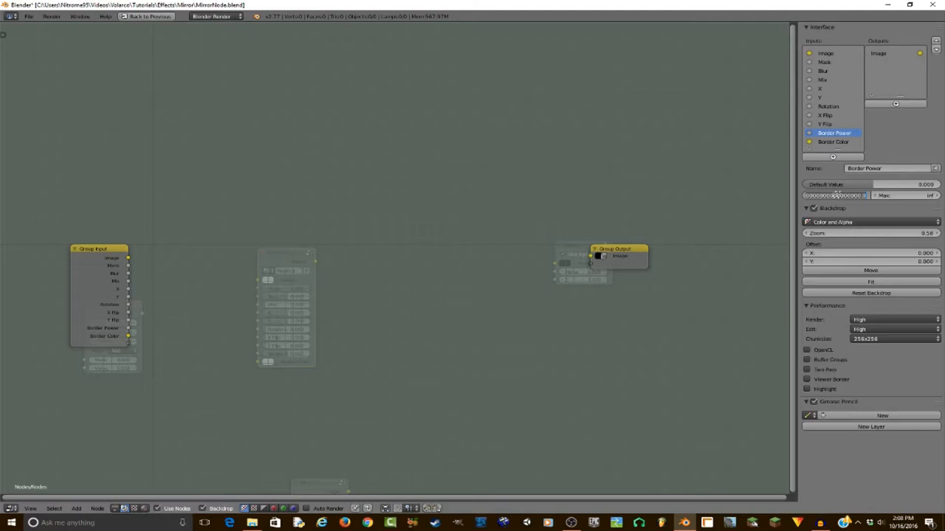
click(833, 141)
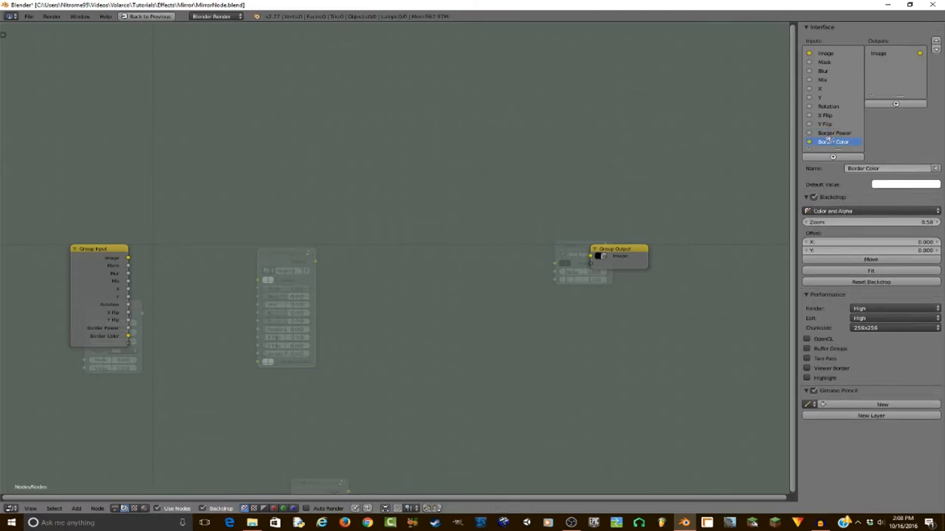
click(834, 133)
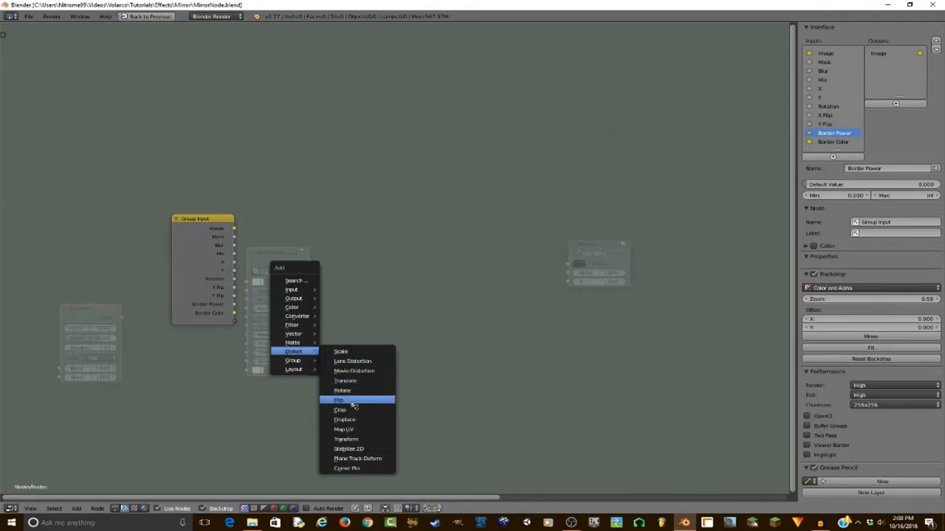
- Add a Color Mix node to blend the Flip result using the X Flip and Y Flip factors
click(339, 400)
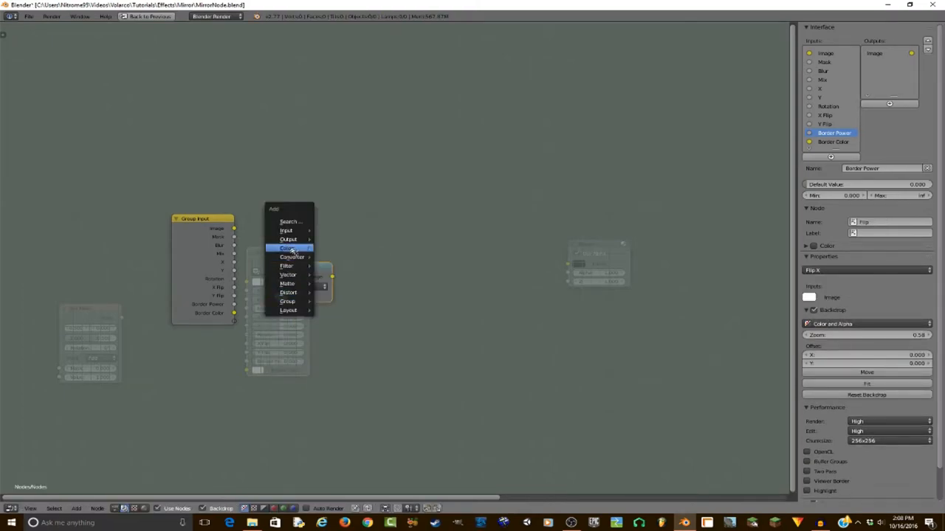
click(290, 248)
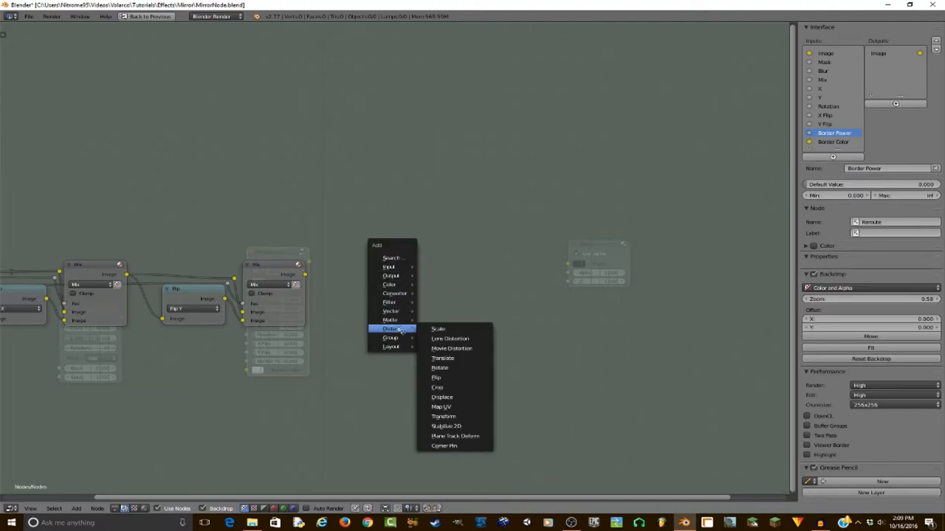
- Add a Translate node after the flip stage, fed by the group's X and Y inputs
click(443, 359)
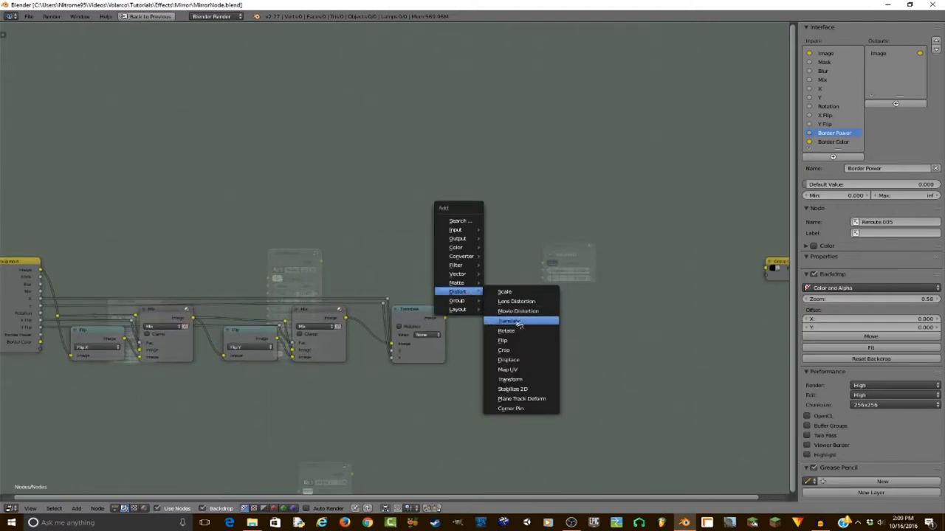
- Add a Rotate node after Translate, driven by the group's Rotation input
click(506, 331)
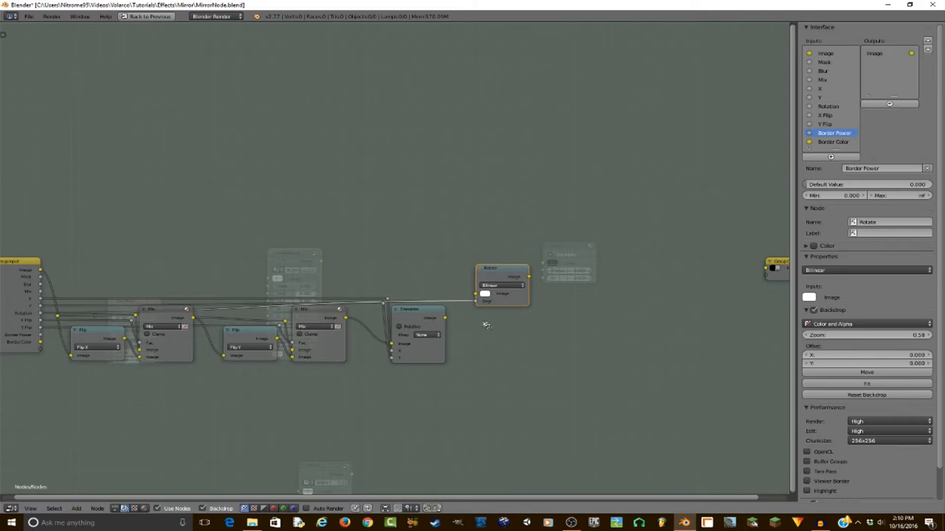
mouse_move(580, 302)
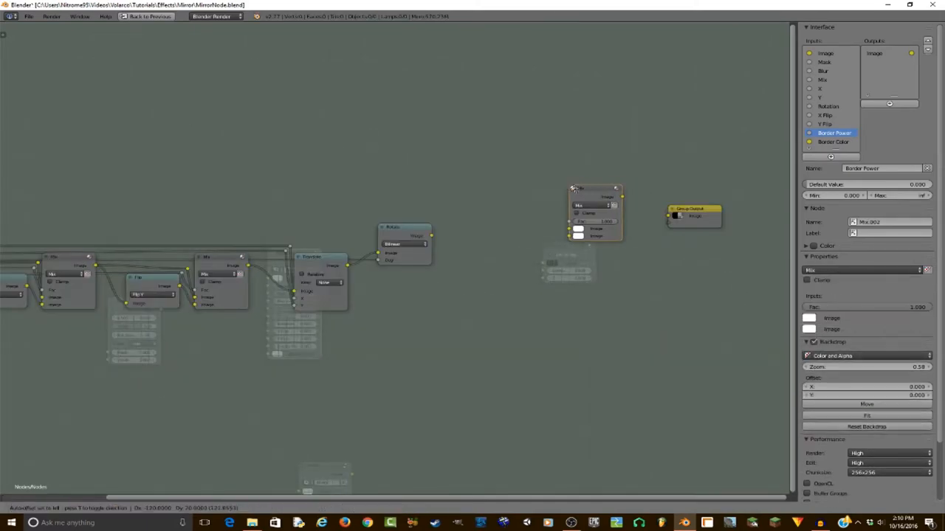
- Add a Fast Gaussian Blur whose size comes from the Blur input through a Multiply math node
drag(431, 236, 572, 236)
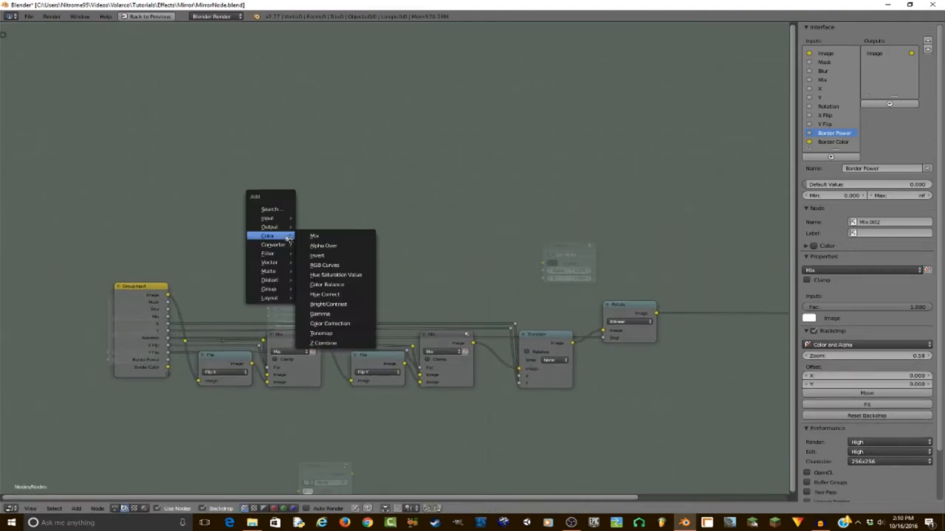
mouse_move(267, 253)
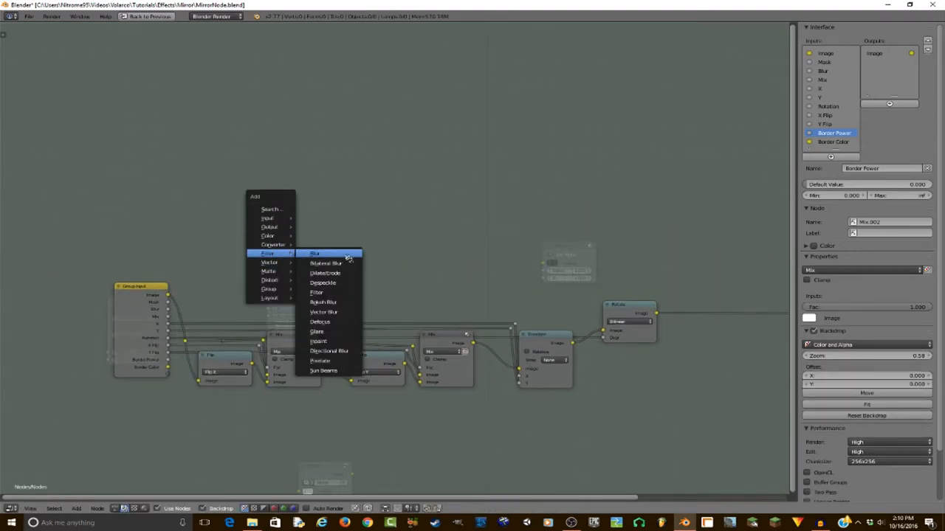
click(314, 254)
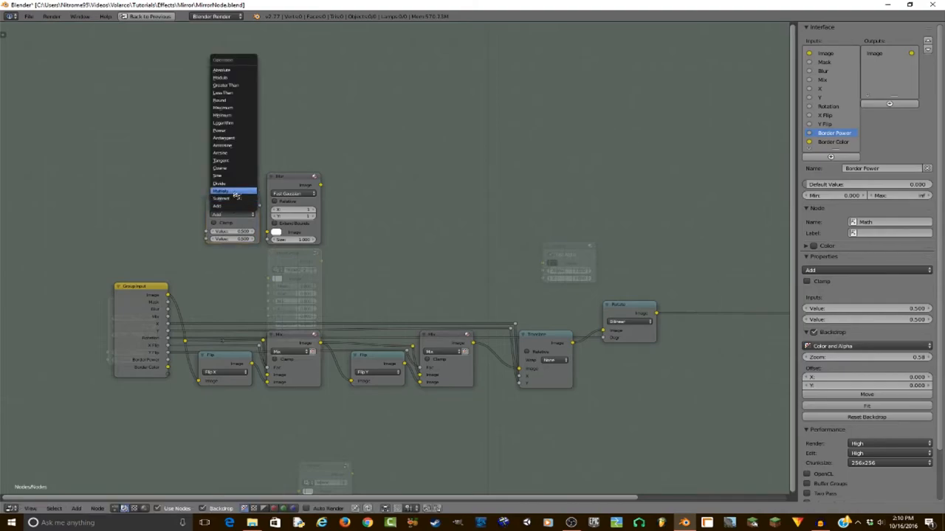
click(222, 191)
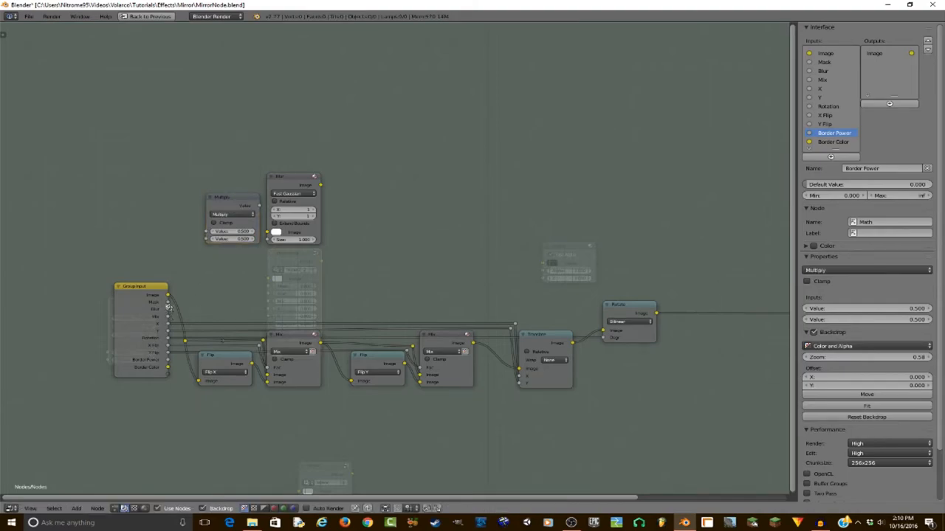
click(141, 287)
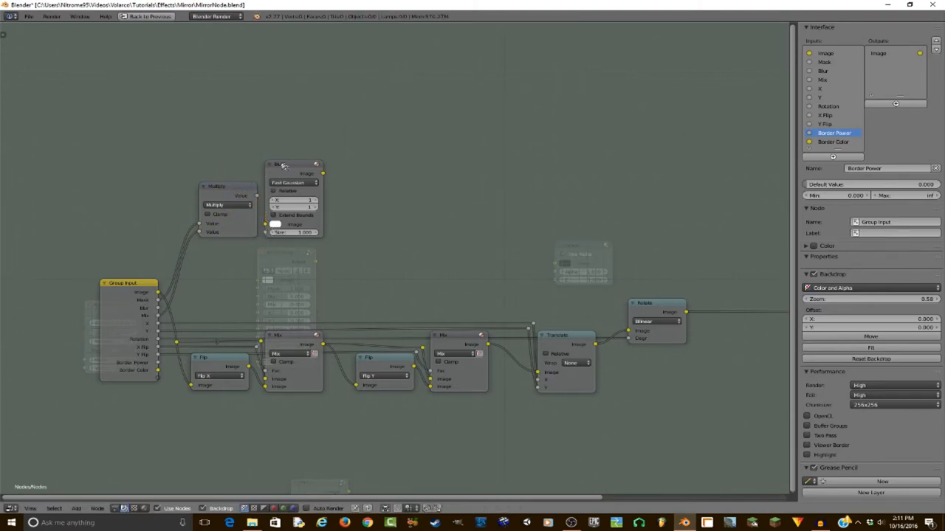
click(296, 164)
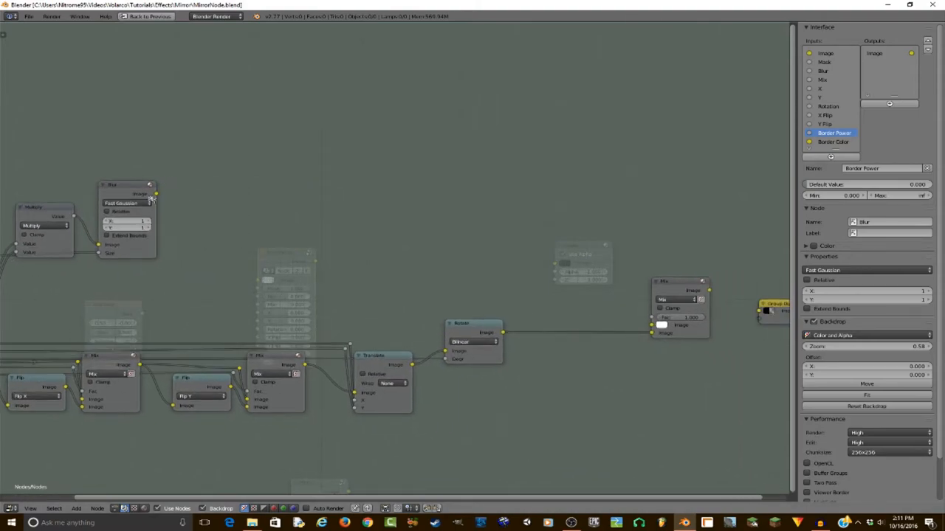
drag(155, 195, 658, 322)
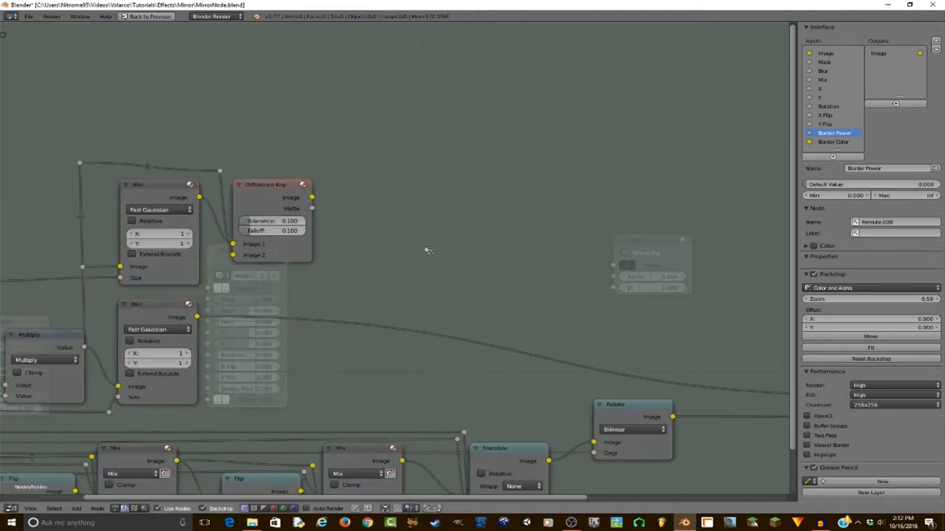
- Add a ColorRamp with its stop at 0.645 followed by a Set Alpha node
click(416, 221)
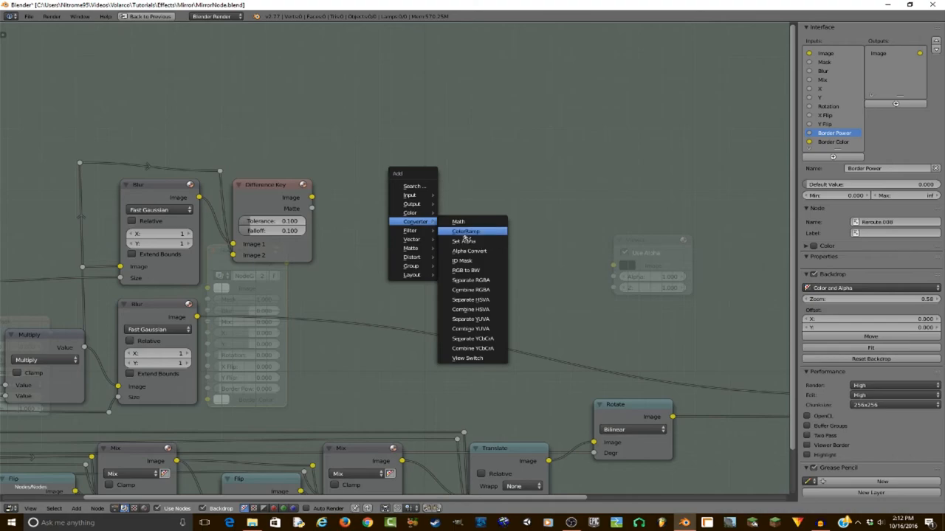
click(466, 230)
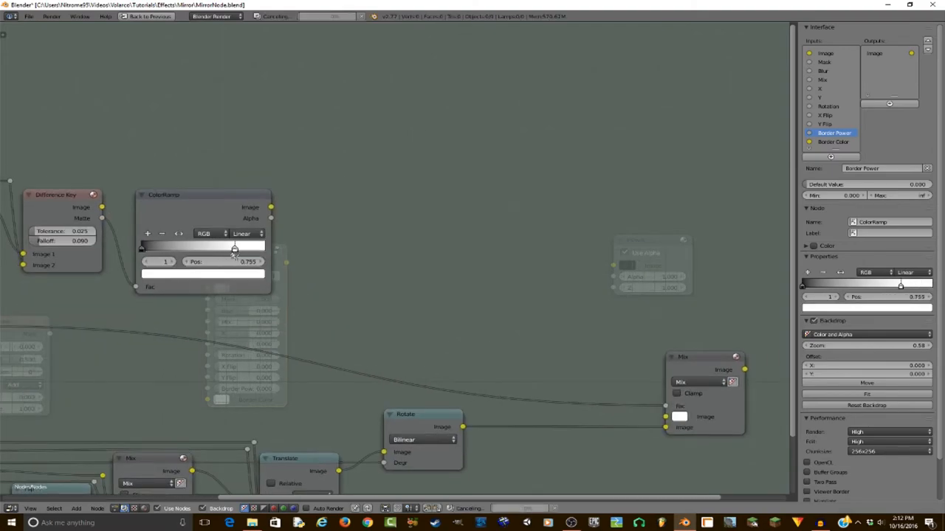
drag(233, 248, 222, 248)
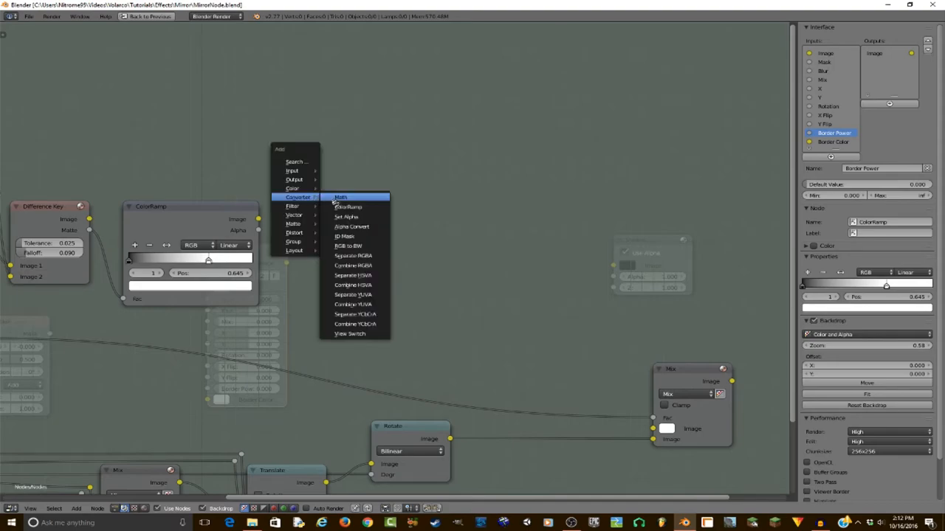
click(345, 216)
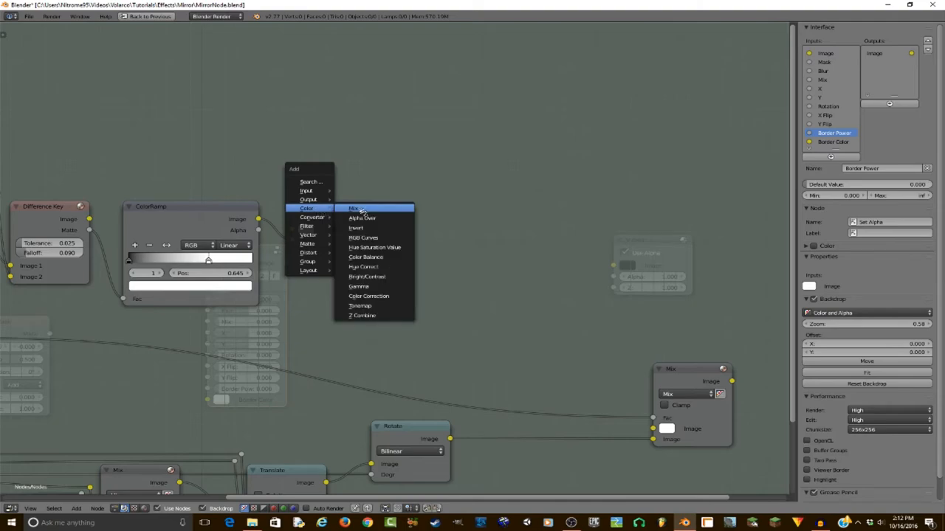
- Add another Mix node for the border and set its blend mode to Multiply
click(357, 208)
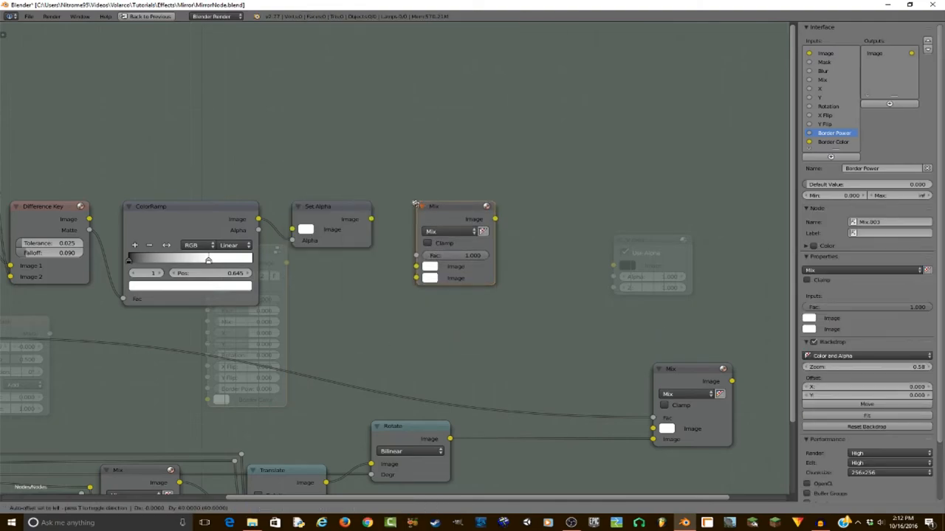
click(437, 231)
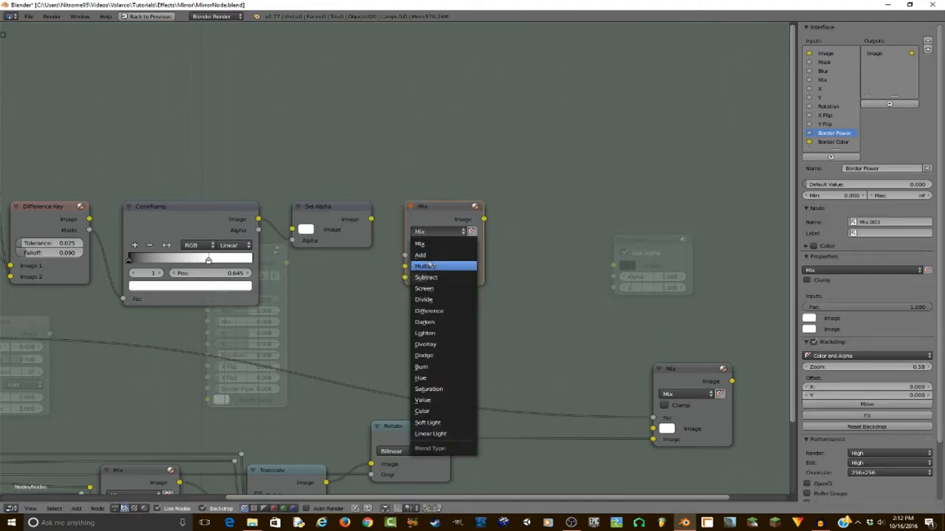
click(425, 266)
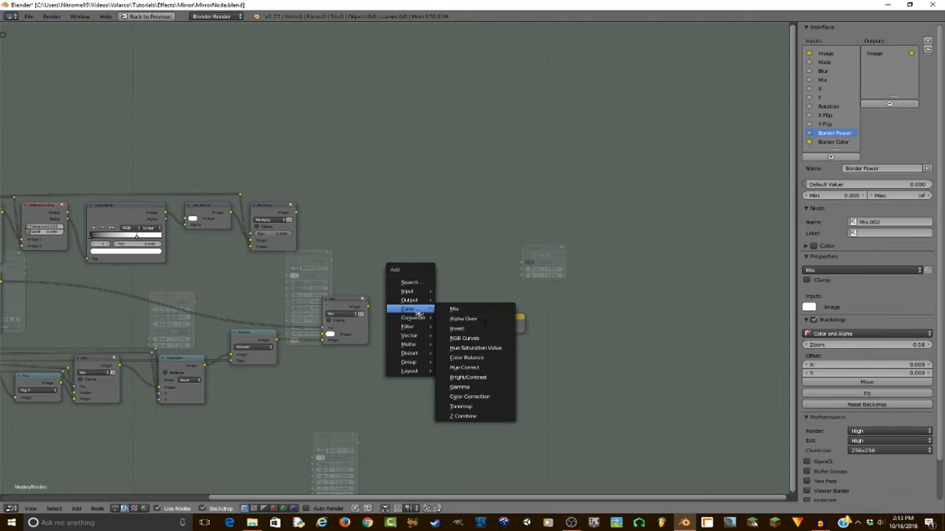
- Add an Alpha Over node merging the border layer with the rotated image before the Group Output
click(464, 318)
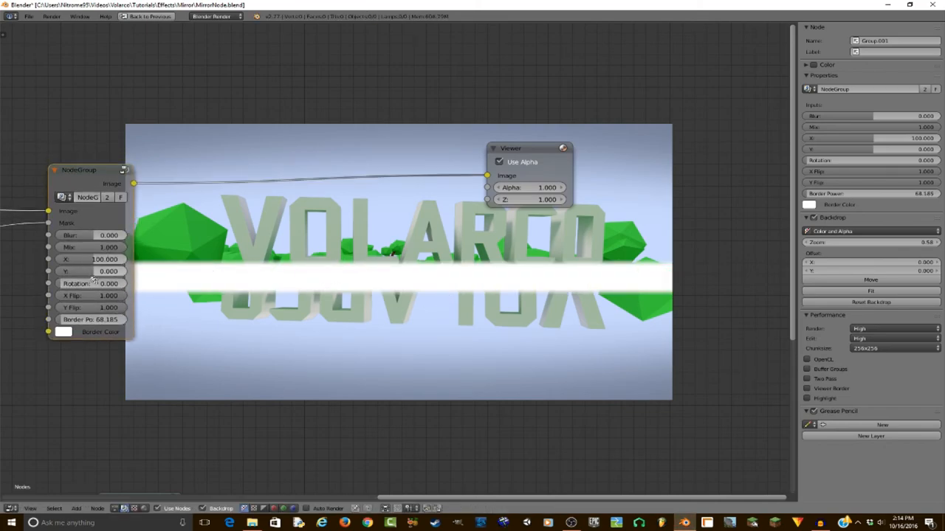
mouse_move(91, 283)
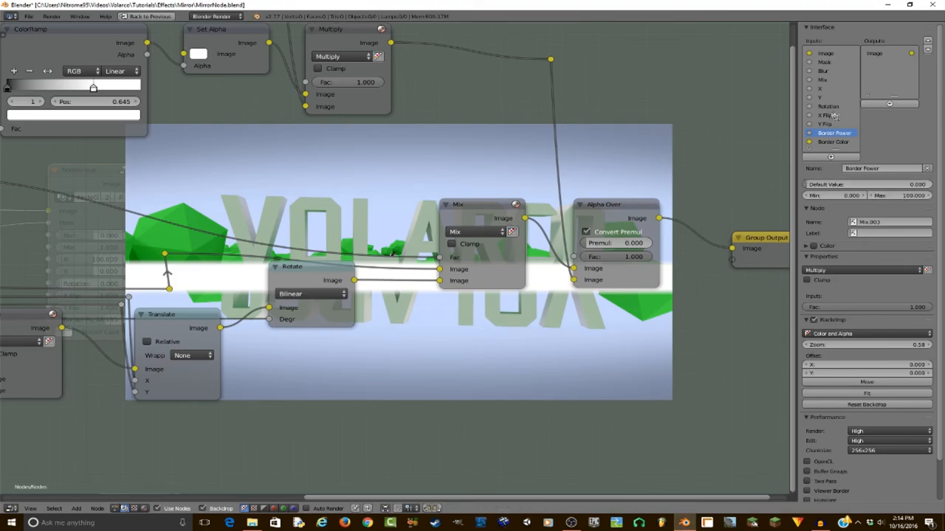
- Select the group's X input in the Interface panel and set its Min and Max range limits
click(819, 88)
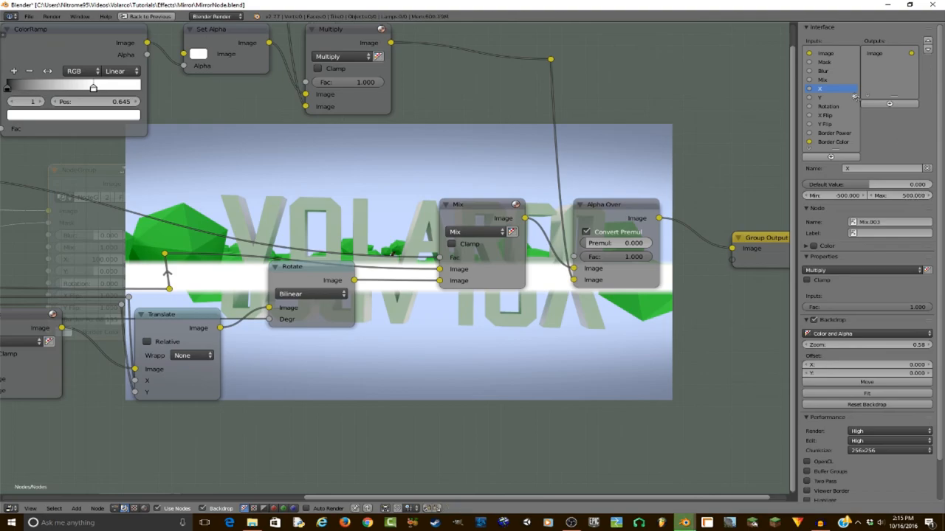
click(832, 97)
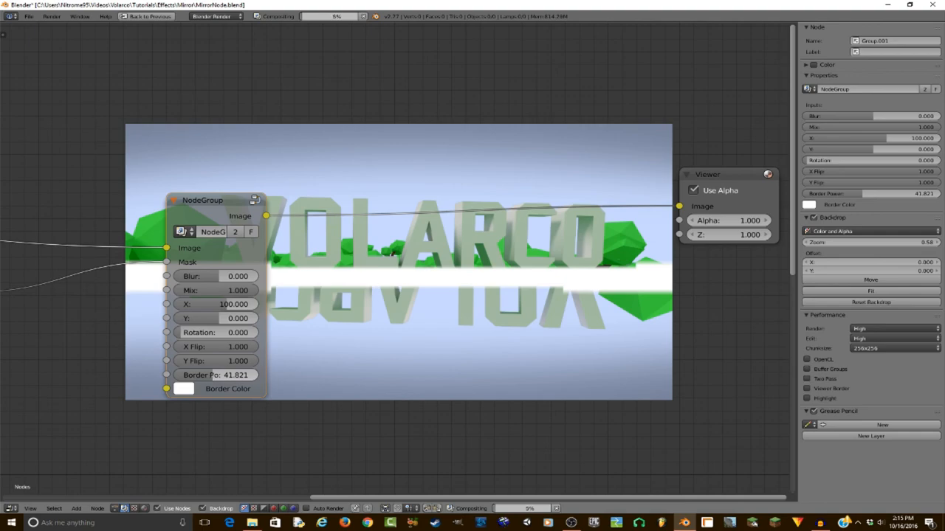
- Set Y Flip to 1, Border Position 10.912 with a blue border, and Blur about 20.455
click(216, 375)
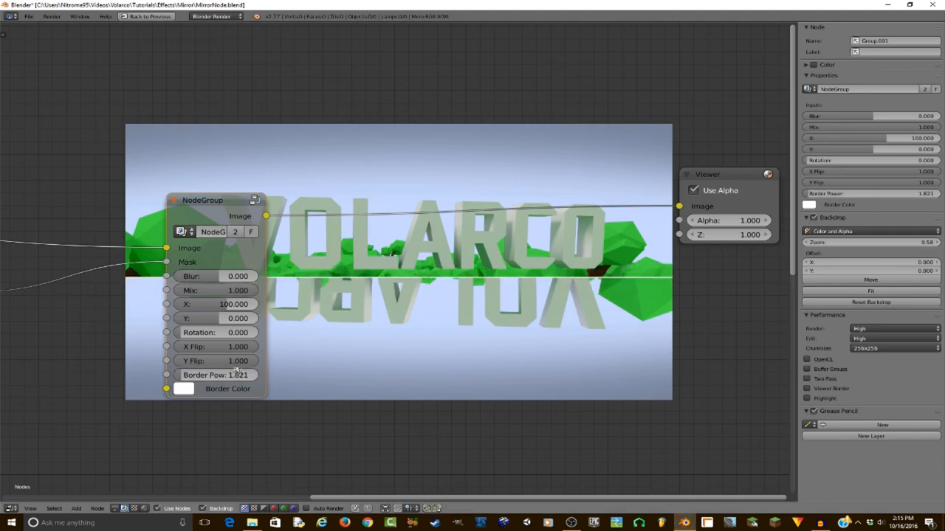
click(183, 390)
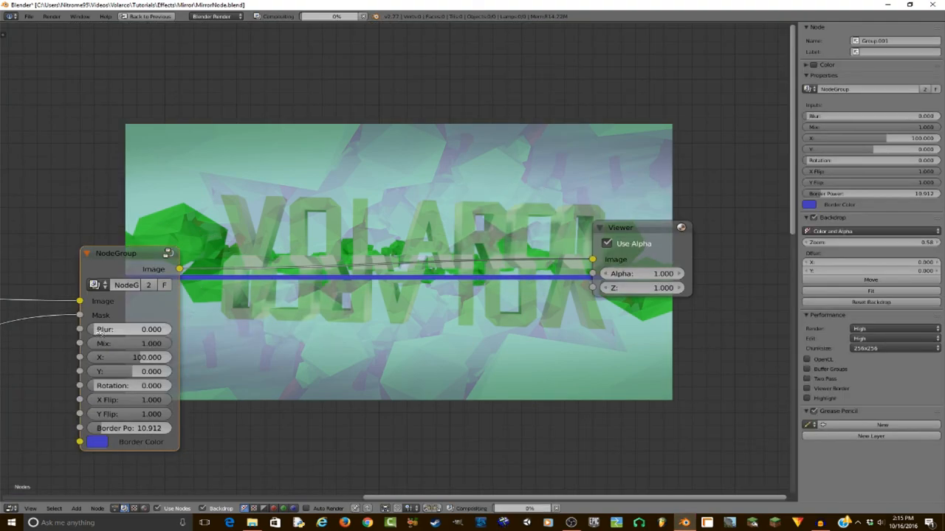
drag(150, 330, 151, 329)
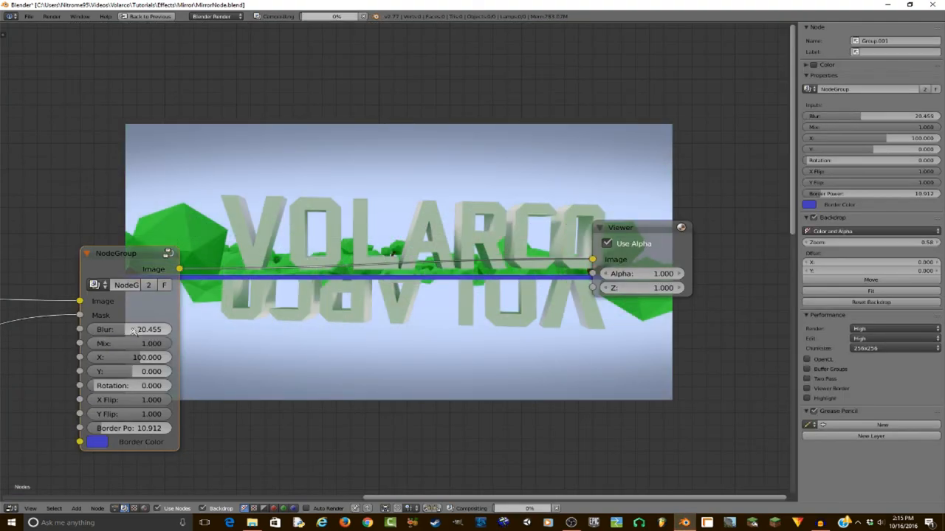